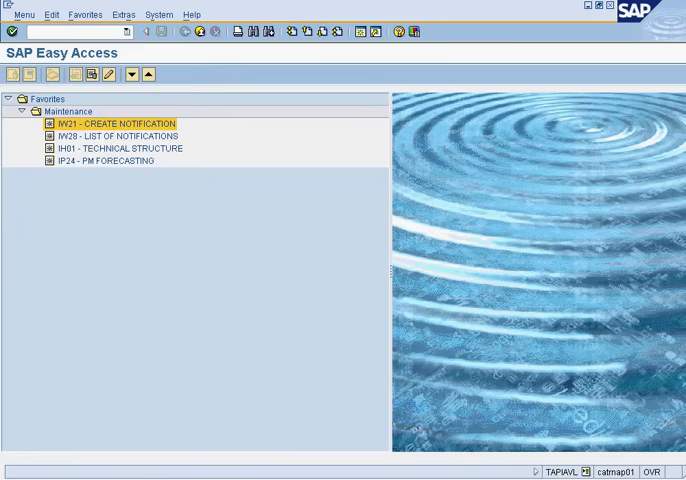
# Start the IW28 List of Notifications transaction and bring up the equipment search help
pyautogui.click(110, 136)
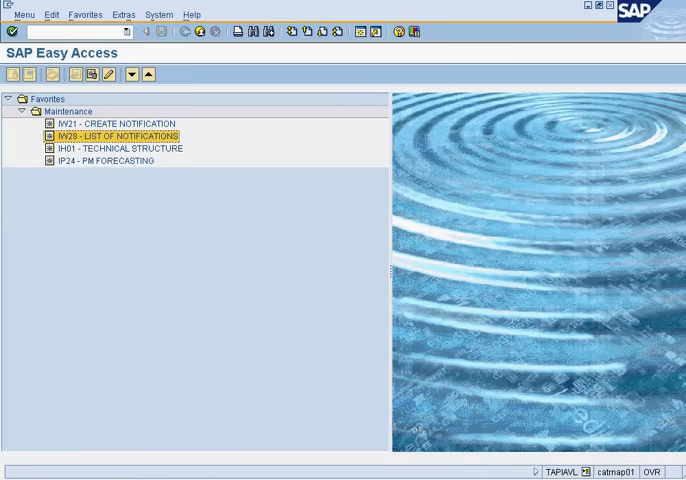
pyautogui.doubleClick(110, 136)
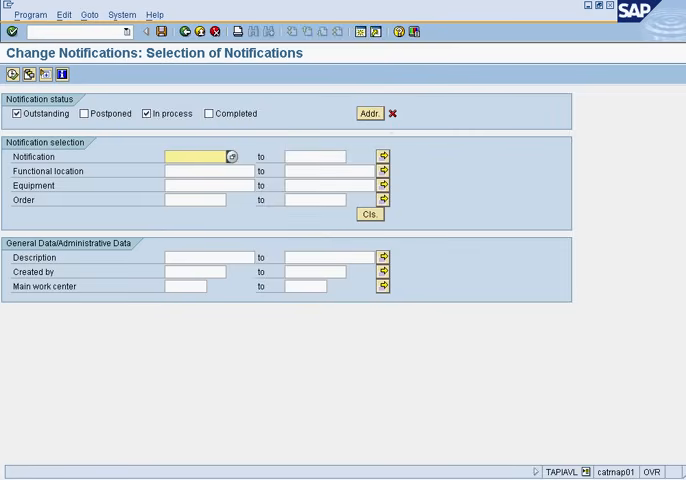
pyautogui.click(196, 172)
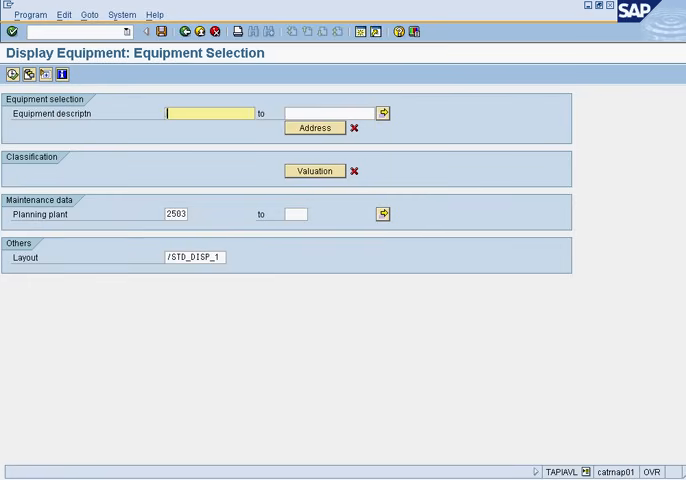
# Search notifications by equipment description *oven and execute to list the roll oven notifications
pyautogui.write('*oven*')
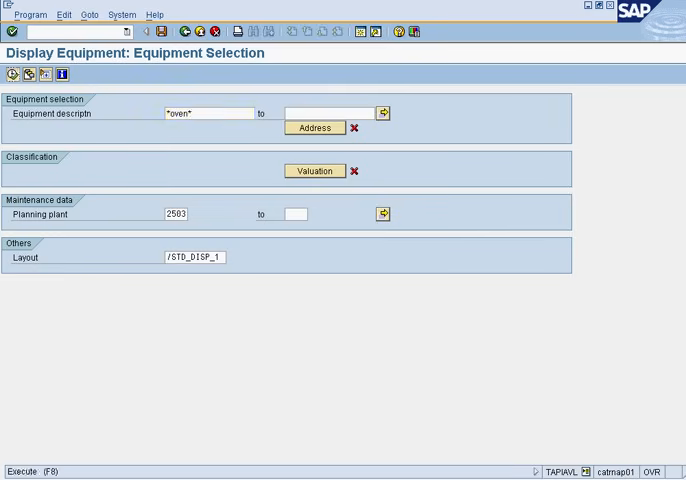
pyautogui.click(12, 74)
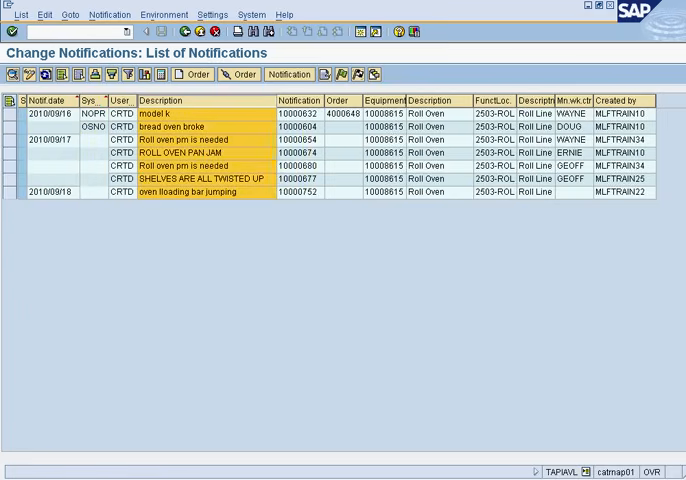
pyautogui.click(300, 100)
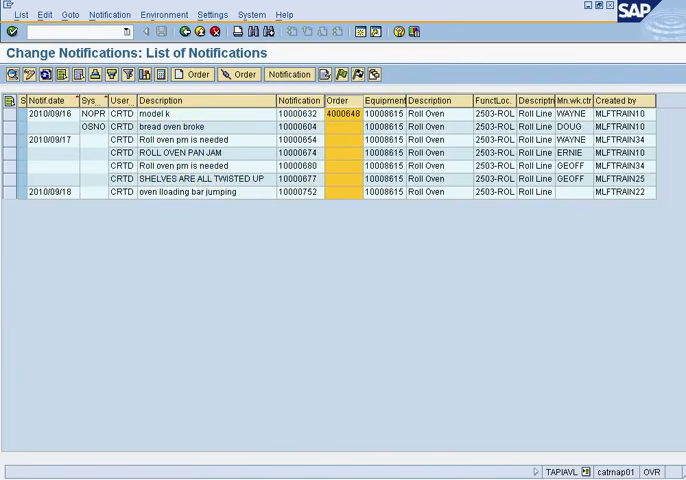
pyautogui.click(382, 100)
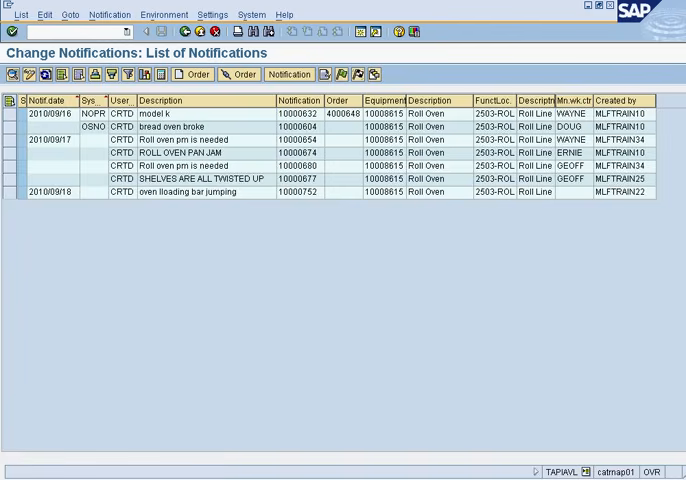
pyautogui.click(344, 126)
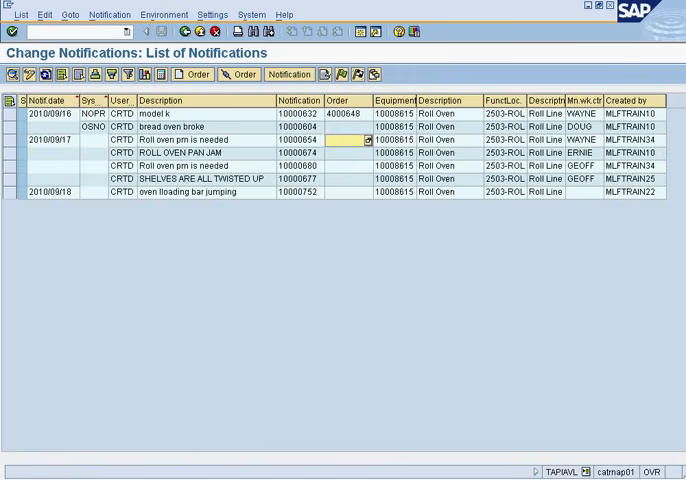
pyautogui.click(344, 192)
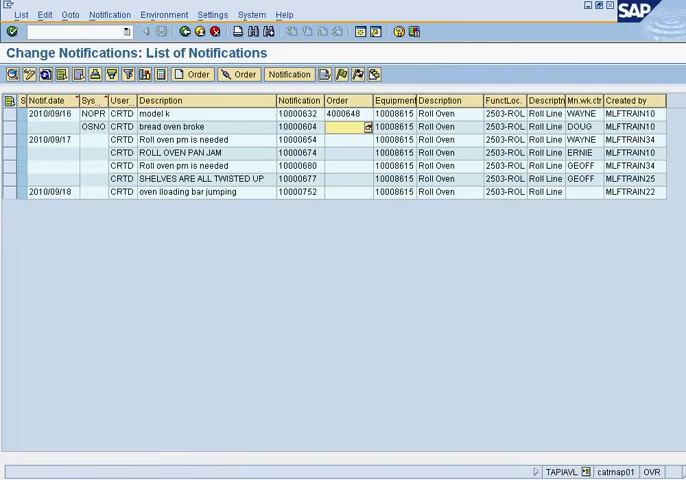
pyautogui.click(340, 152)
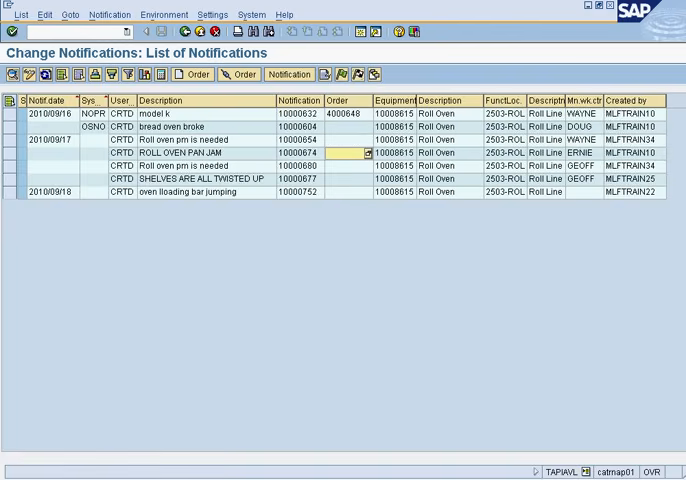
pyautogui.click(344, 192)
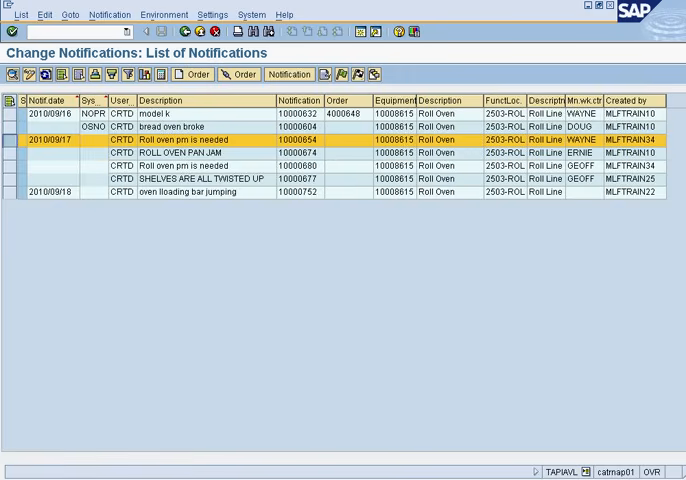
# Generate an order from the selected ROLL OVEN PAN JAM notification 10000674
pyautogui.click(200, 152)
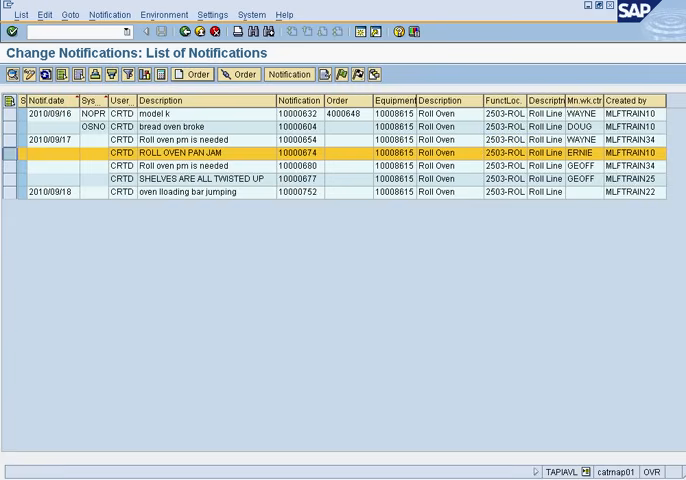
pyautogui.moveTo(190, 74)
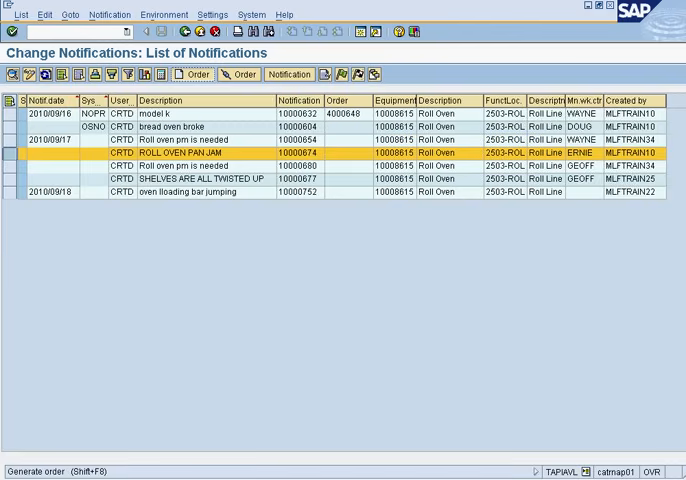
pyautogui.click(192, 74)
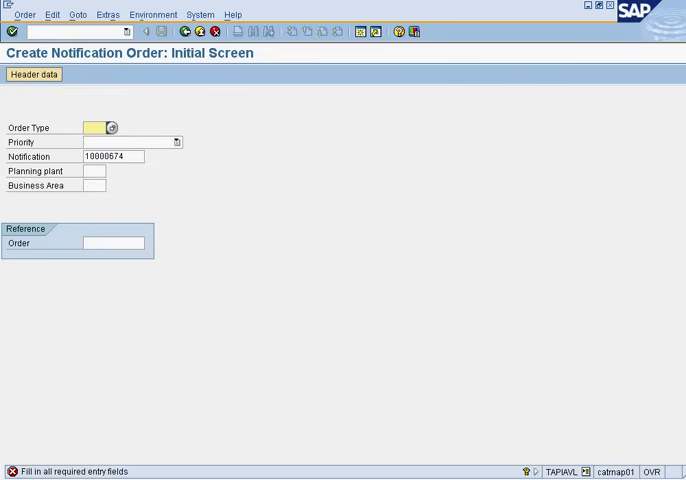
# Make the order a ZMC1 Corrective Maintenance Order with priority 2-High and continue to its header
pyautogui.click(112, 128)
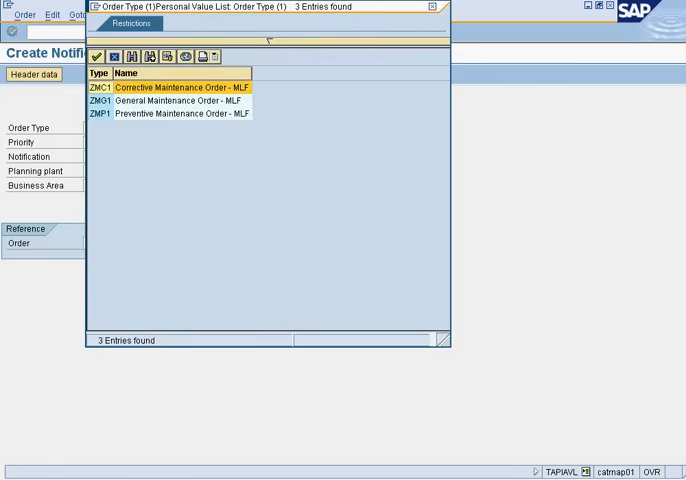
pyautogui.click(180, 100)
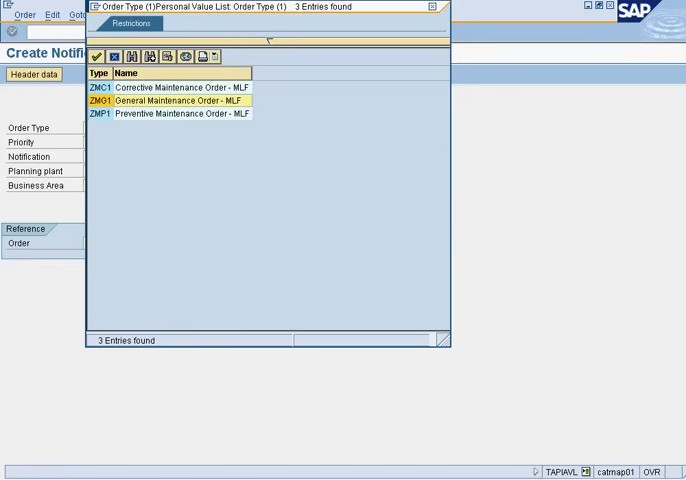
pyautogui.click(180, 86)
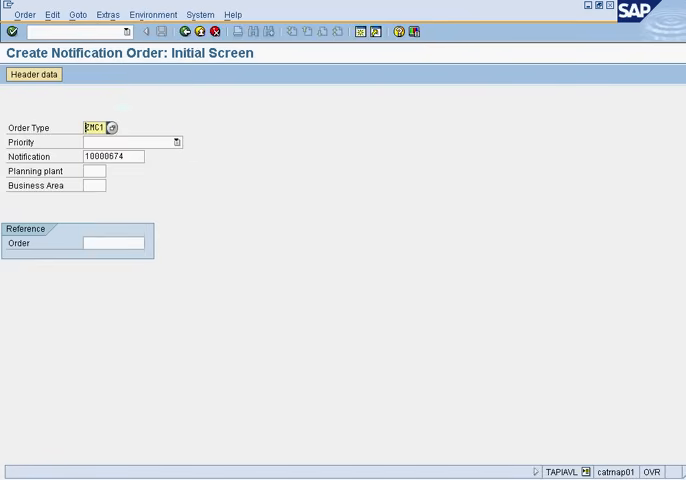
pyautogui.click(176, 140)
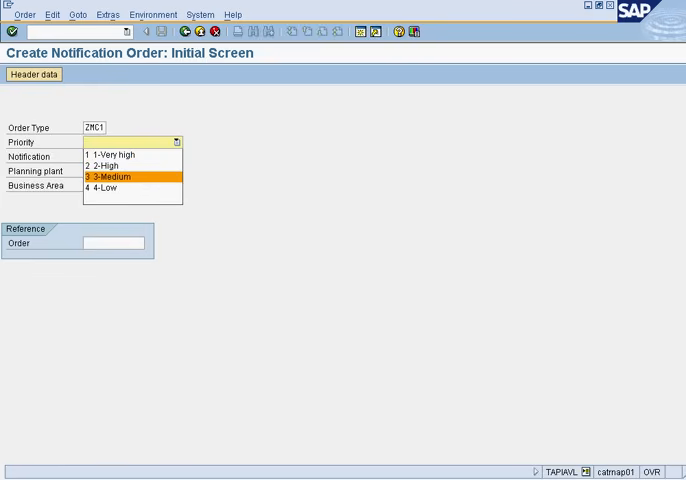
pyautogui.click(104, 164)
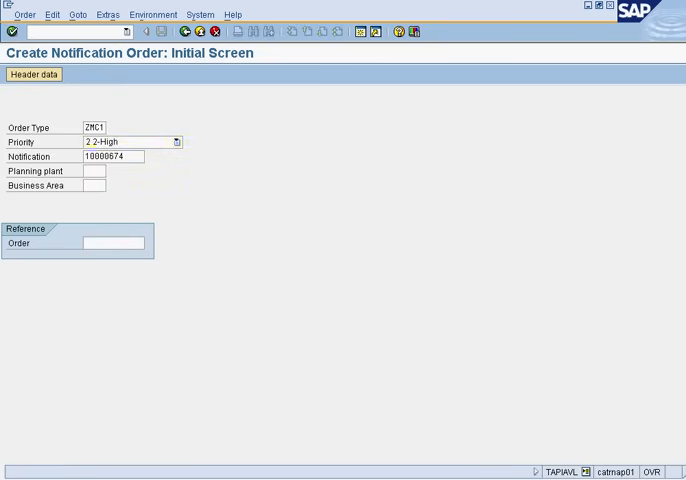
pyautogui.press('Enter')
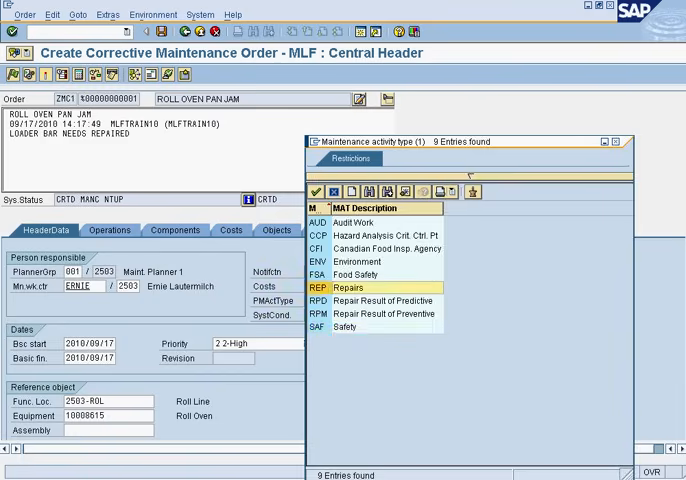
# Set maintenance activity type REP Repairs and note that Ernie is working on this
pyautogui.doubleClick(324, 288)
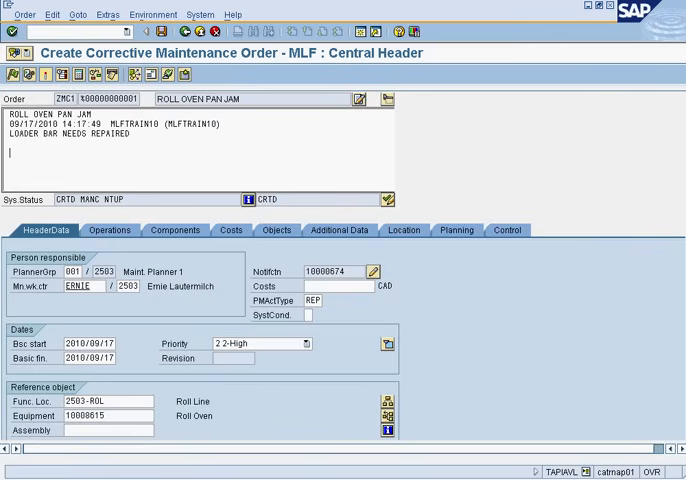
pyautogui.write('Ernie will be work')
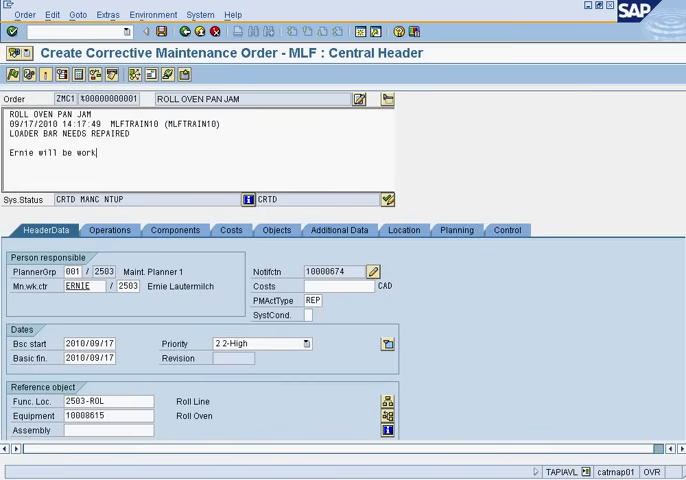
pyautogui.write('ing on this an')
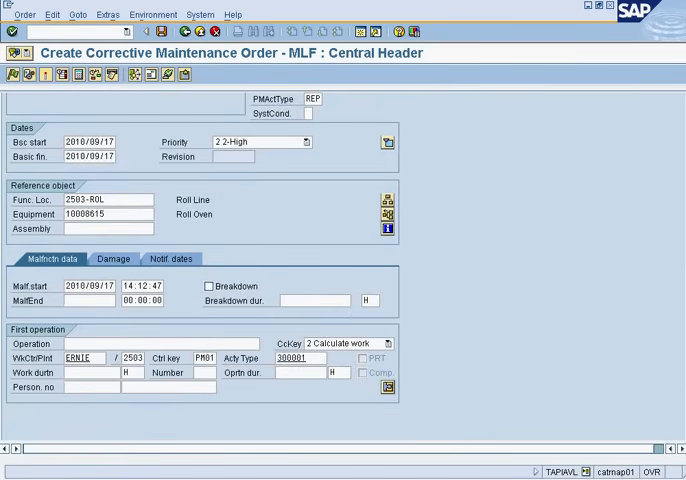
# Enter 1 person and an operation duration of 2 for the first operation
pyautogui.click(210, 372)
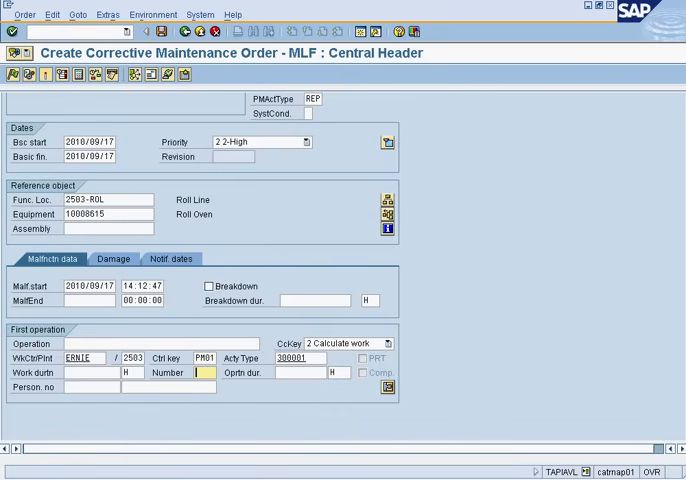
pyautogui.write('1')
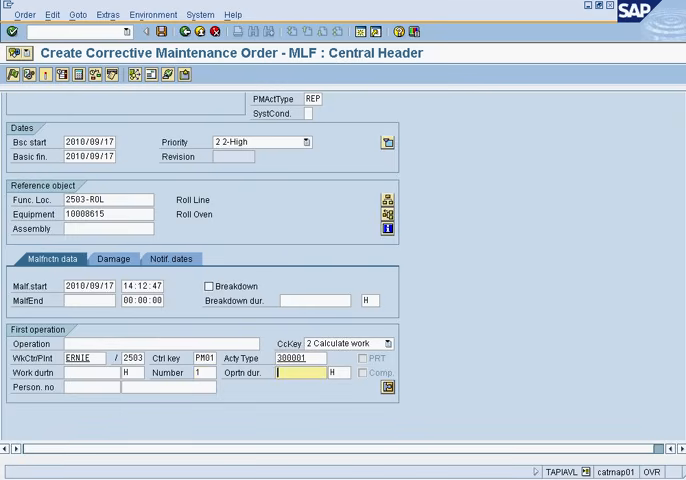
pyautogui.write('2')
pyautogui.write('Ernie will be working on this and should be completed by t')
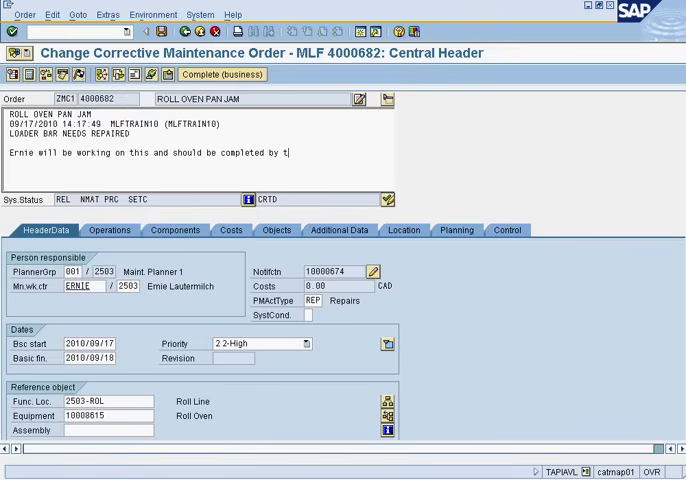
# Extend the long text so the work is due by the end of September 18, 2010
pyautogui.write('he end of september')
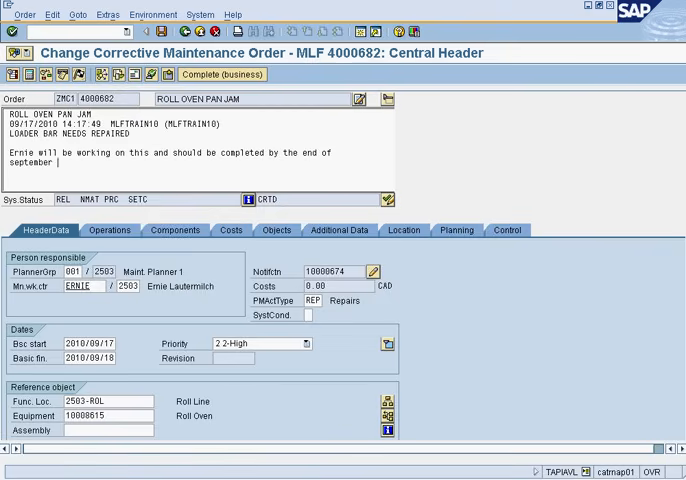
pyautogui.write('18, 2010')
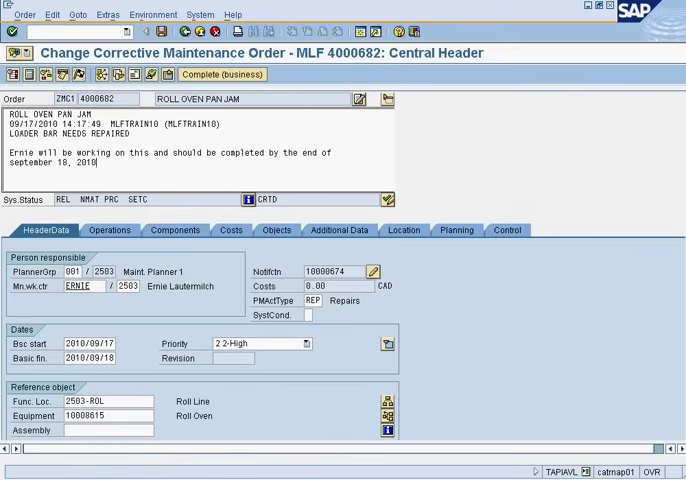